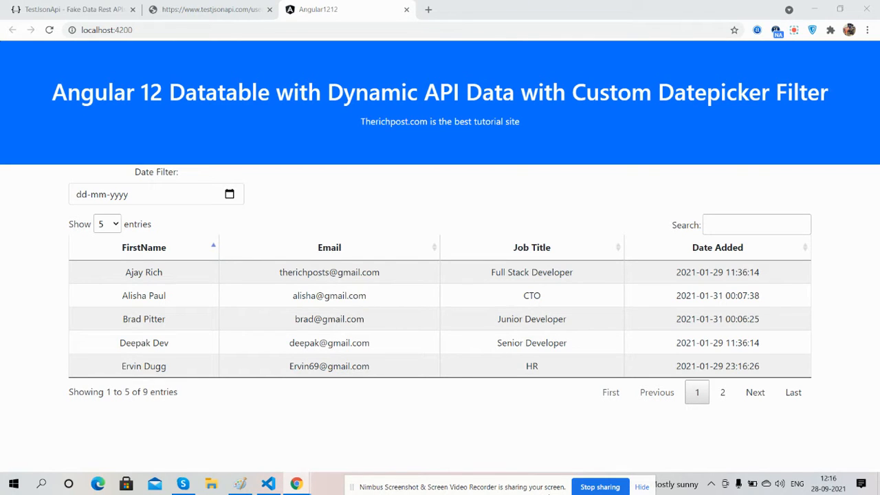
{"action": "mouse_move", "coordinate": [457, 184]}
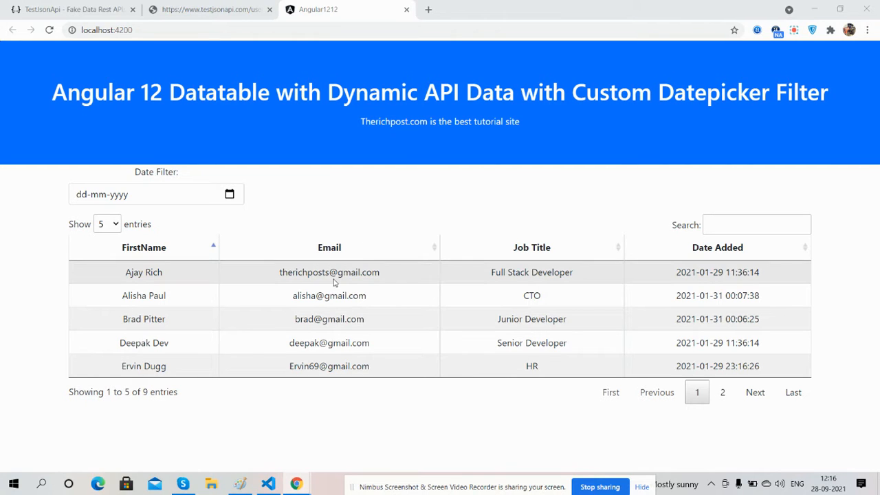
Page through the users, then set Show entries to 10 to list all nine users
{"action": "left_click", "coordinate": [107, 223]}
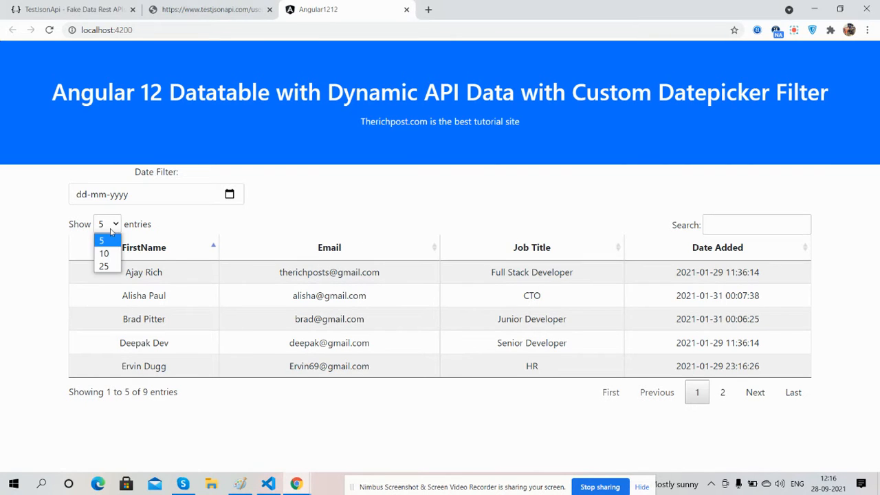
{"action": "left_click", "coordinate": [103, 253]}
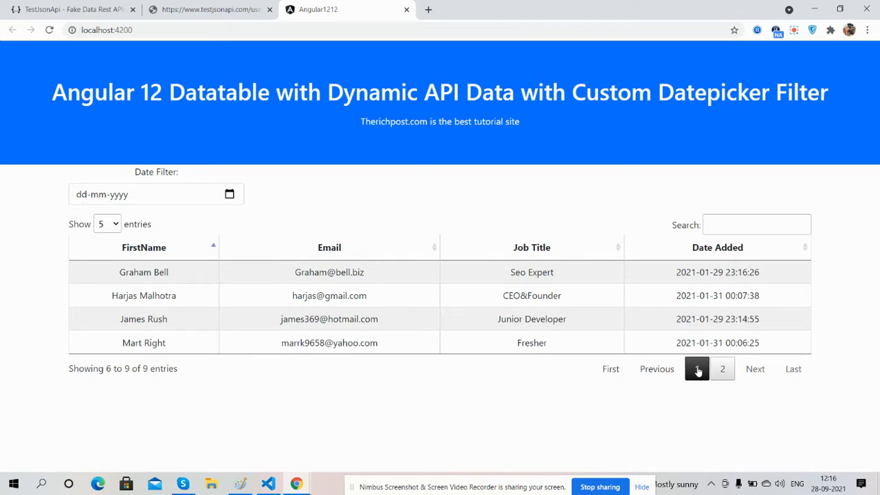
{"action": "left_click", "coordinate": [696, 369]}
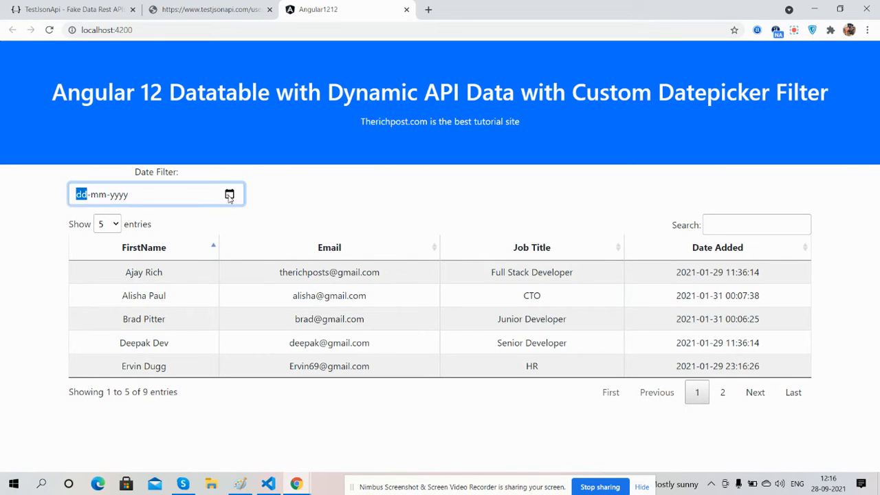
{"action": "left_click", "coordinate": [230, 195]}
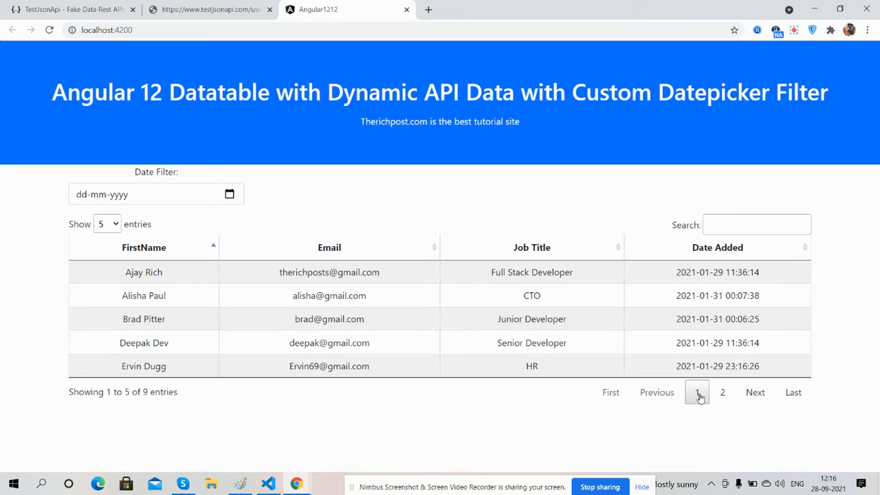
{"action": "left_click", "coordinate": [106, 224]}
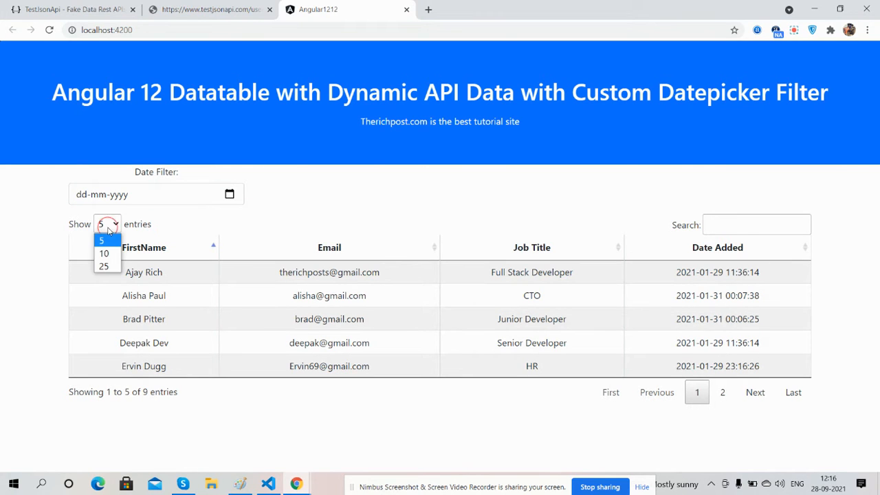
{"action": "left_click", "coordinate": [104, 253]}
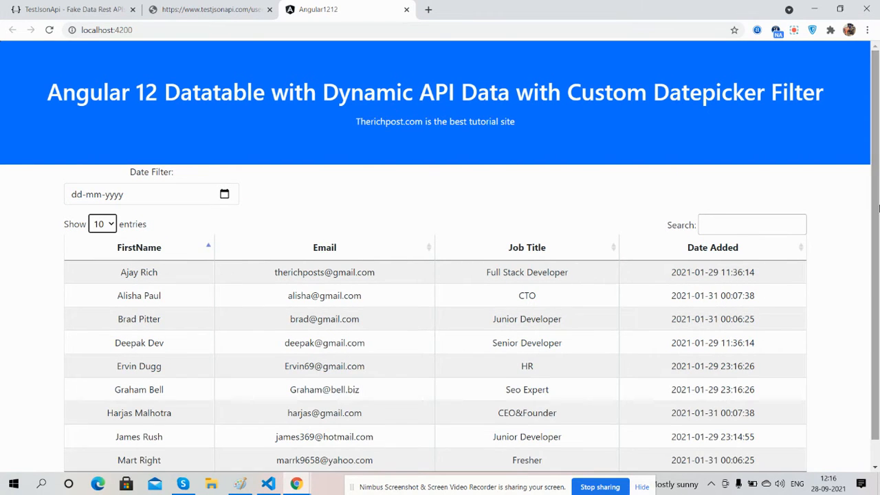
{"action": "scroll", "scroll_direction": "down", "scroll_amount": 3}
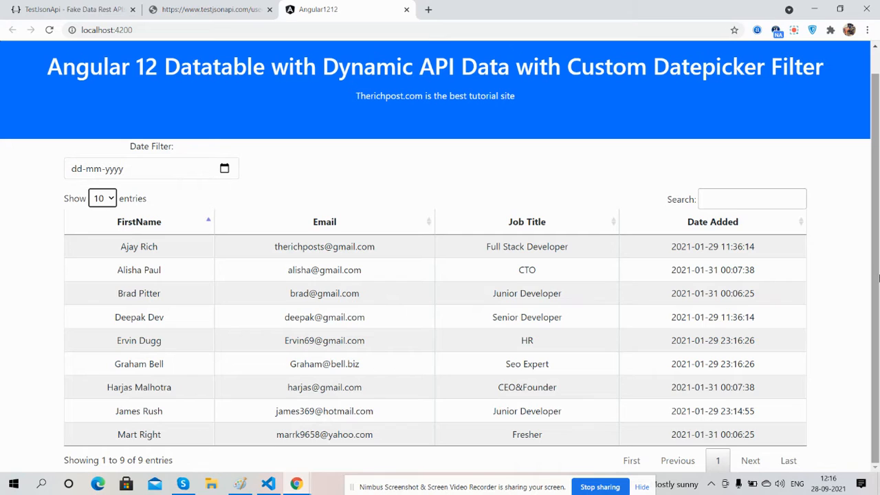
{"action": "mouse_move", "coordinate": [723, 240]}
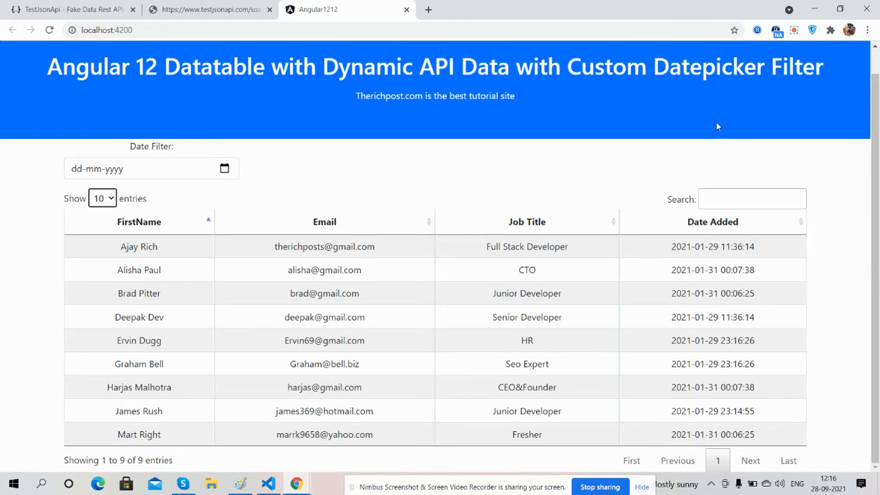
{"action": "scroll", "scroll_direction": "down", "scroll_amount": 3}
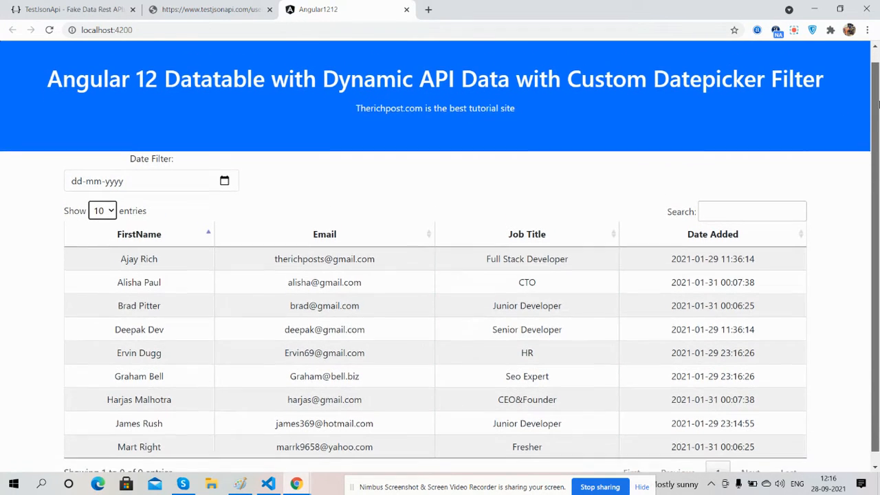
Pick 29 January 2021 in the Date Filter picker, showing five of nine users
{"action": "left_click", "coordinate": [224, 181]}
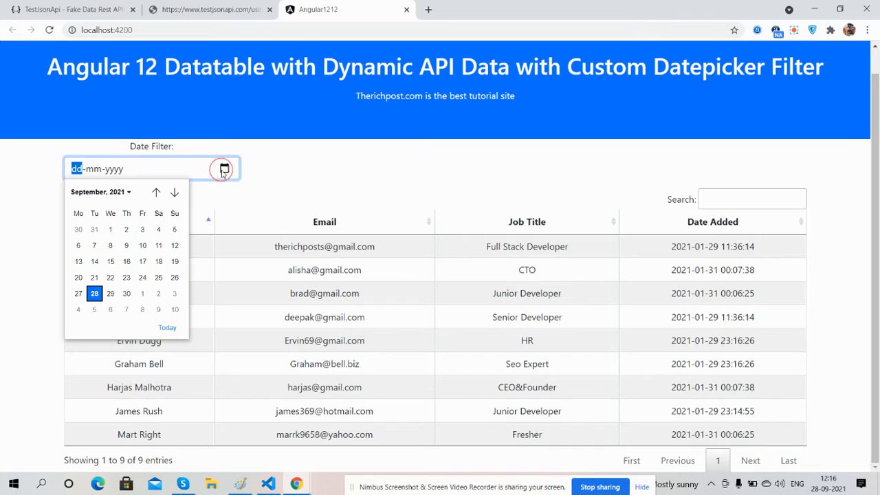
{"action": "left_click", "coordinate": [96, 192]}
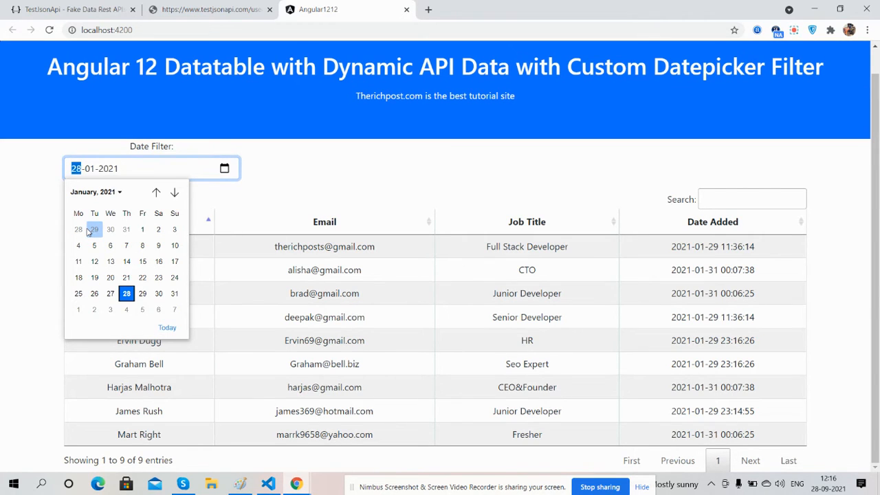
{"action": "mouse_move", "coordinate": [126, 277]}
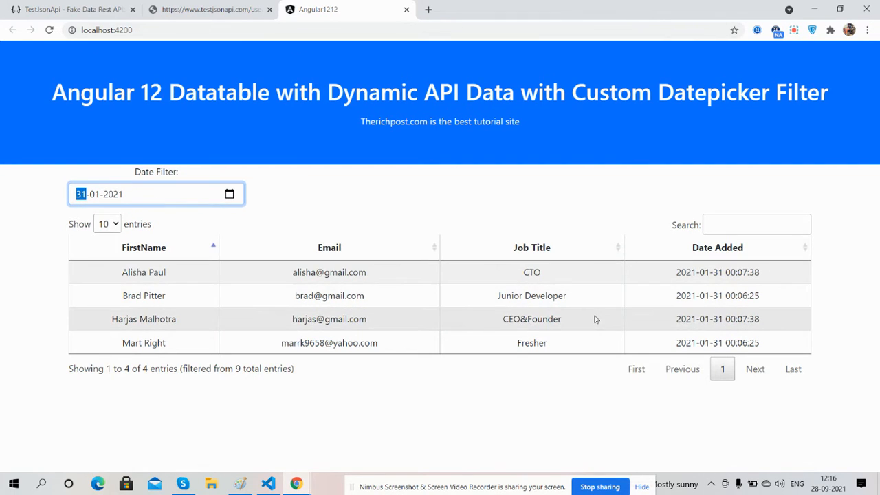
{"action": "left_click", "coordinate": [229, 194]}
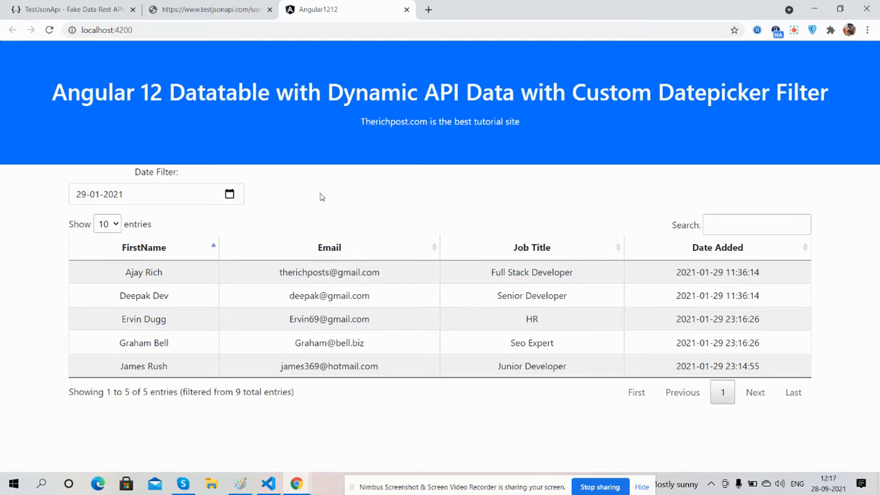
{"action": "mouse_move", "coordinate": [316, 187]}
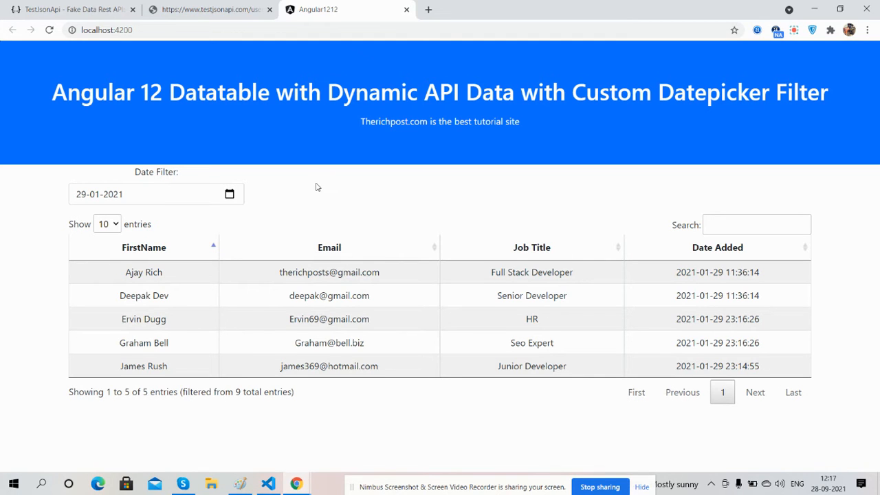
{"action": "left_click", "coordinate": [211, 9]}
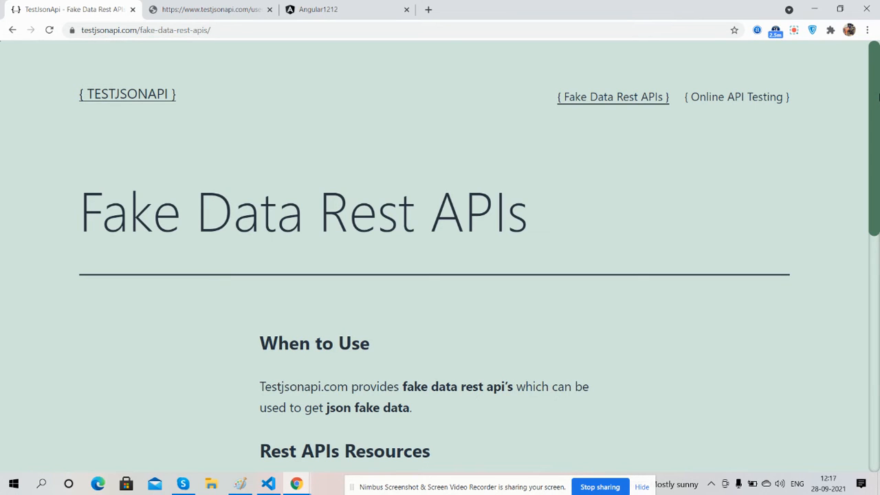
{"action": "scroll", "scroll_direction": "down", "scroll_amount": 3}
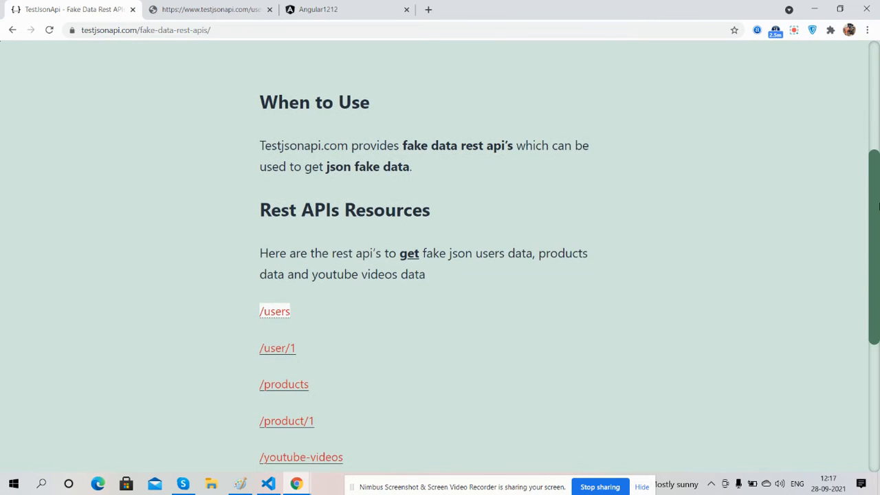
{"action": "scroll", "scroll_direction": "down", "scroll_amount": 3}
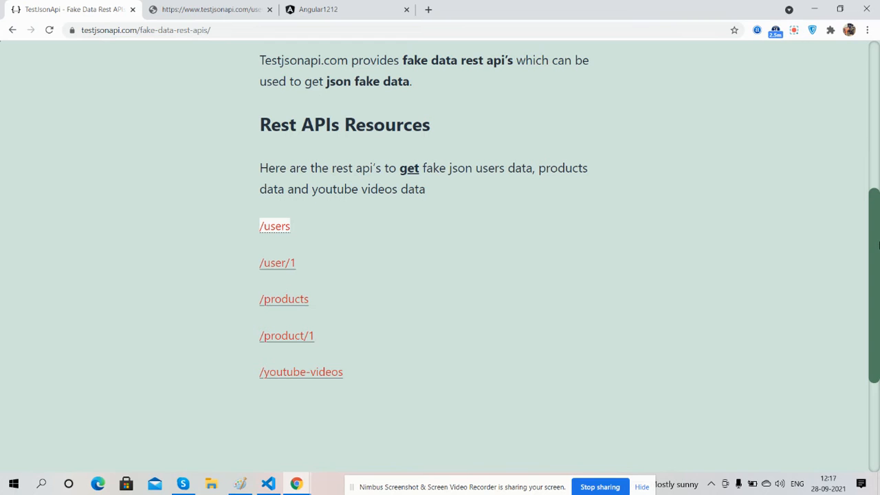
{"action": "mouse_move", "coordinate": [294, 267]}
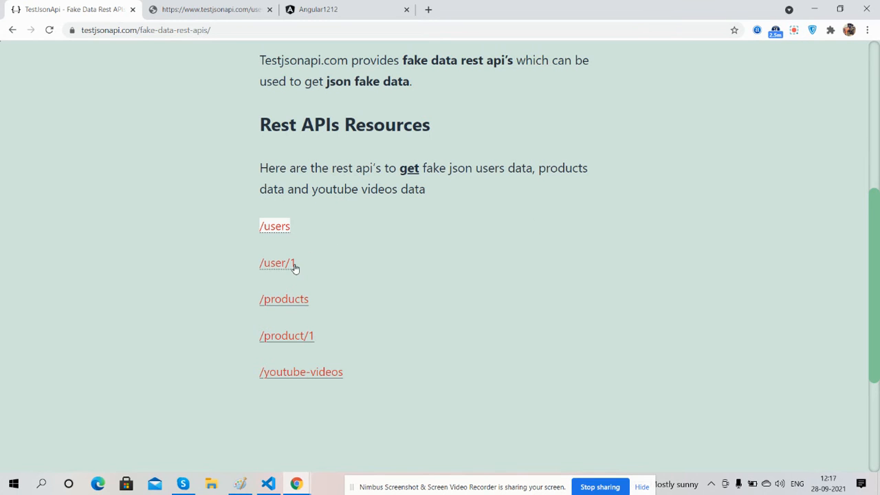
{"action": "left_click", "coordinate": [276, 262]}
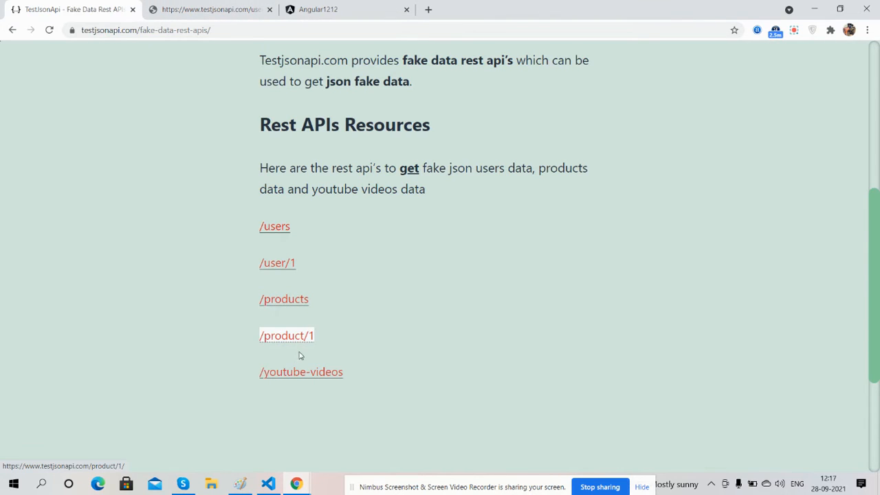
{"action": "left_click", "coordinate": [301, 371]}
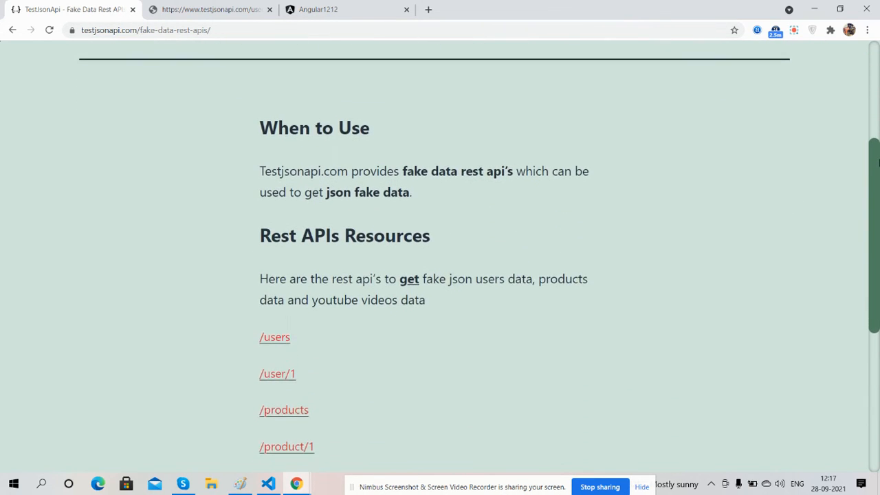
{"action": "scroll", "scroll_direction": "down", "scroll_amount": 3}
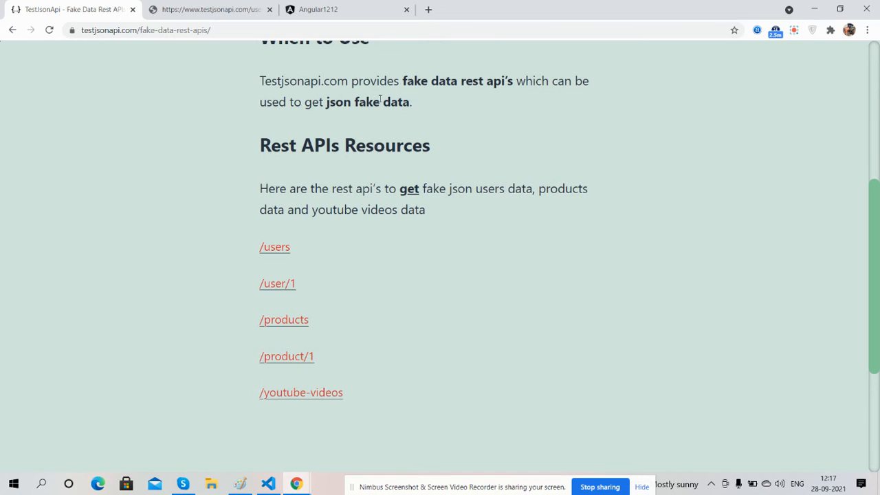
{"action": "left_click", "coordinate": [317, 9]}
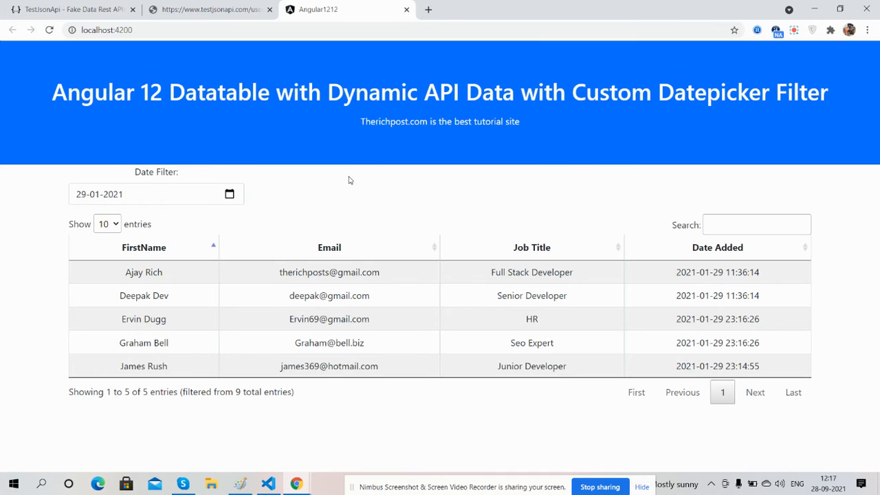
{"action": "left_click", "coordinate": [211, 9]}
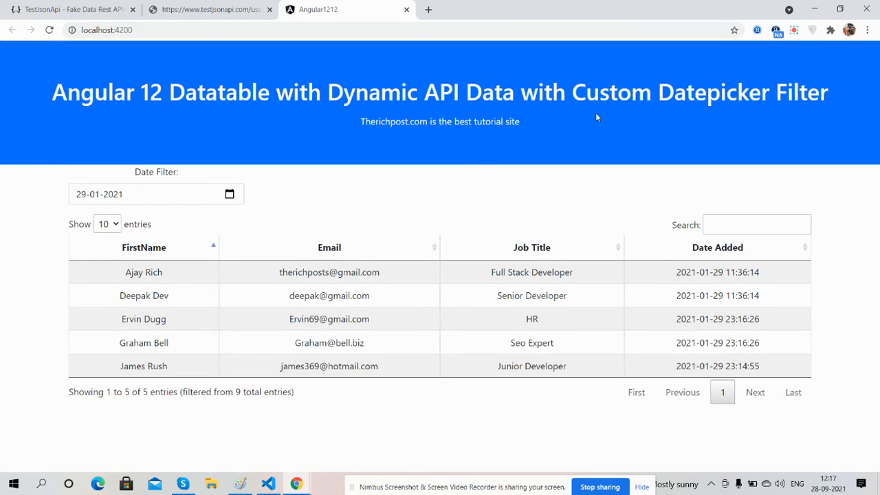
{"action": "left_click", "coordinate": [155, 194]}
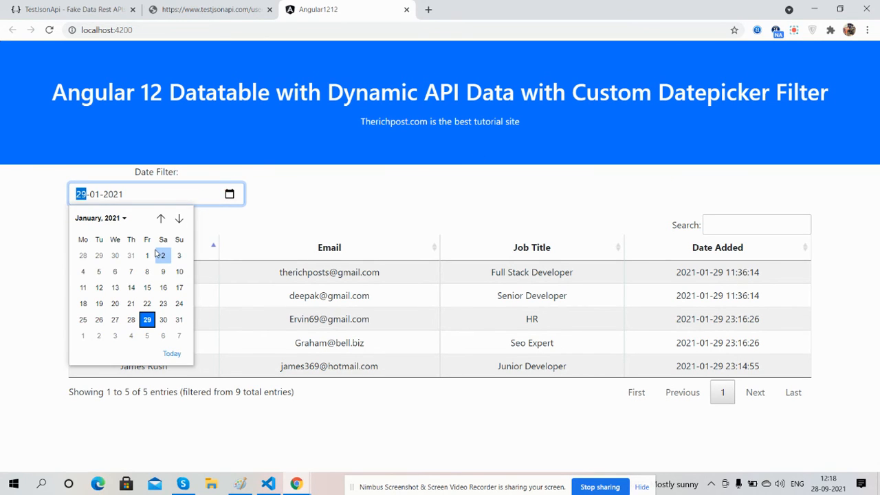
{"action": "left_click", "coordinate": [162, 255]}
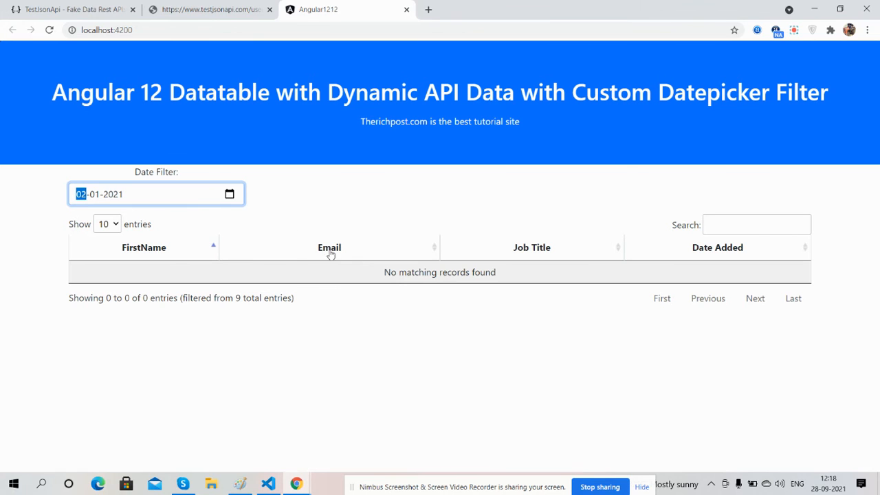
{"action": "left_click", "coordinate": [229, 194]}
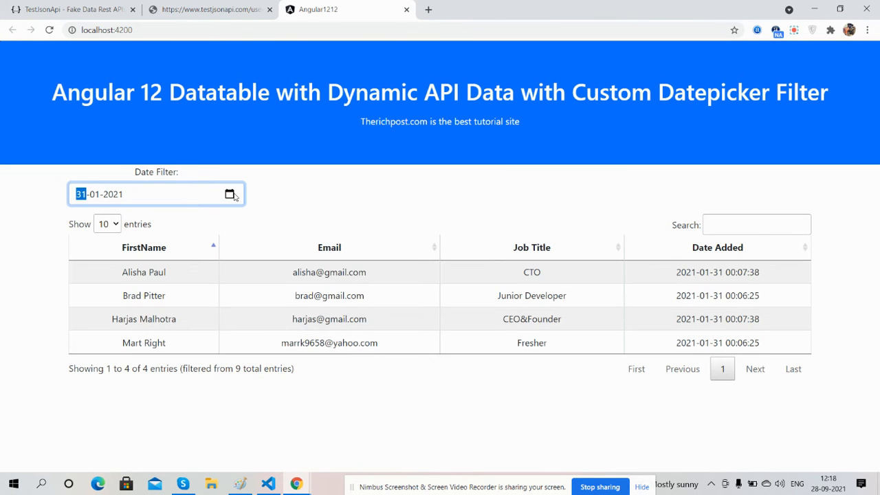
{"action": "left_click", "coordinate": [229, 193]}
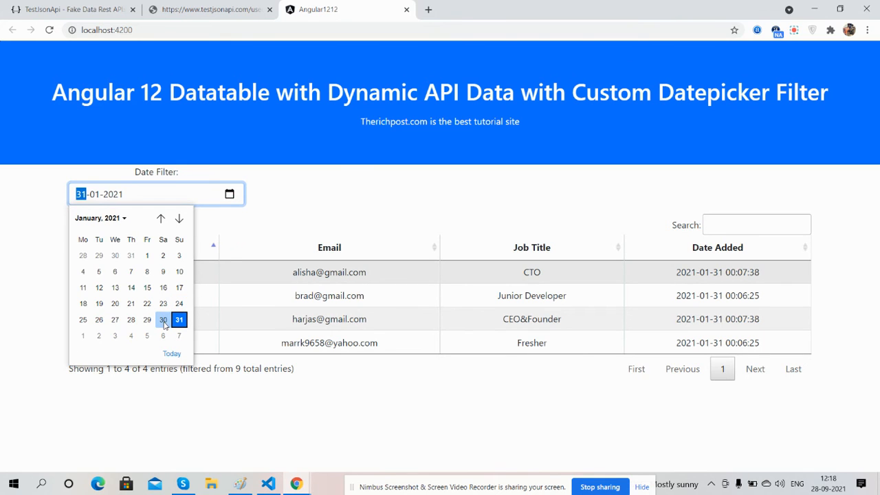
{"action": "left_click", "coordinate": [163, 319]}
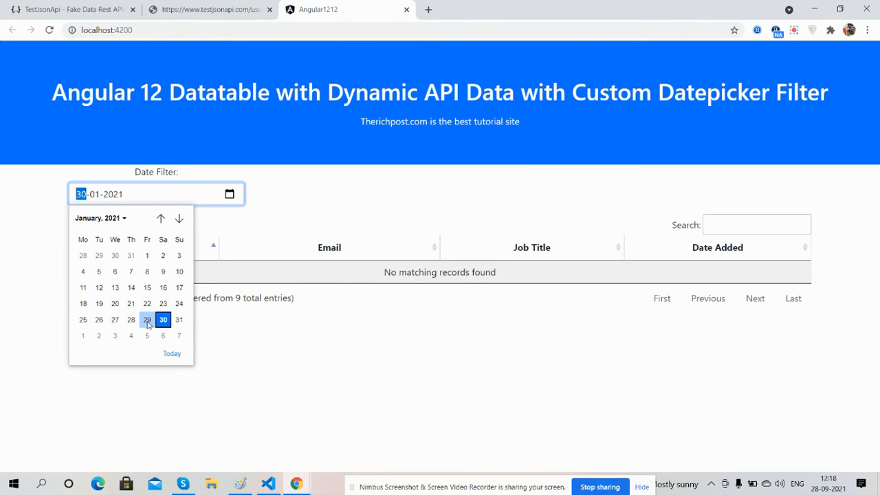
{"action": "left_click", "coordinate": [146, 318]}
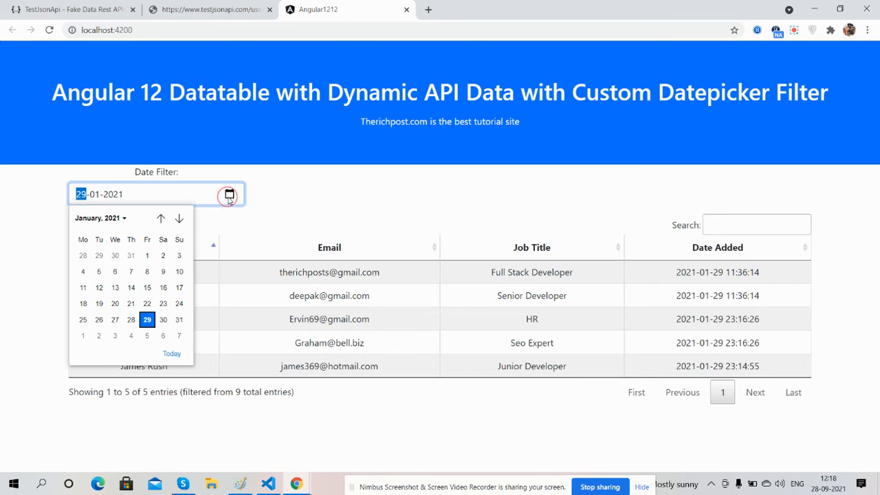